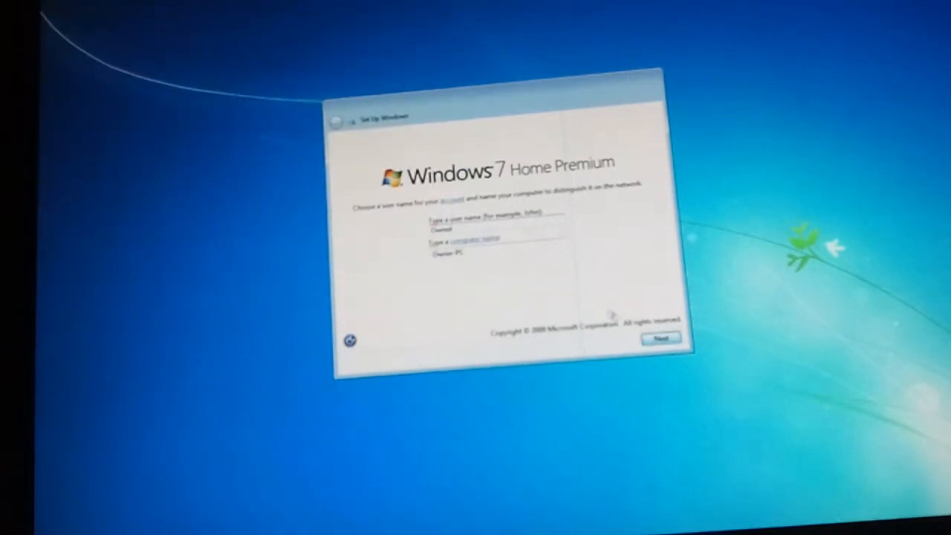
Accept the suggested user and computer names and skip the product key.
click(660, 339)
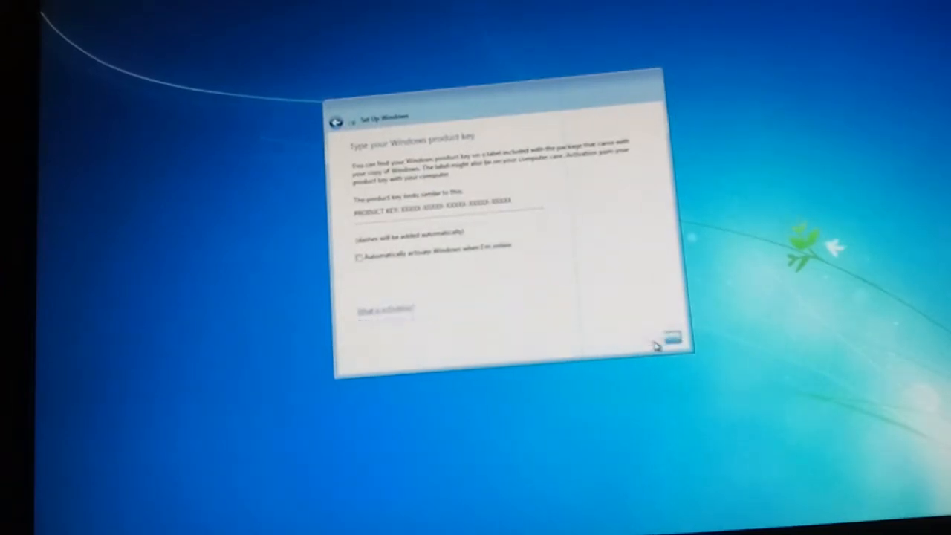
click(673, 341)
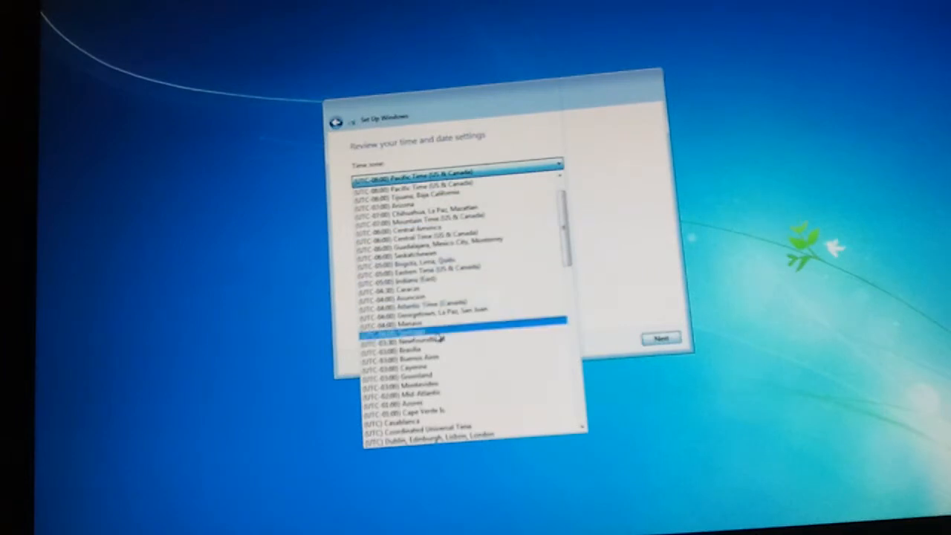
Choose (UTC-06:00) Central Time (US & Canada) as the time zone and confirm.
click(438, 231)
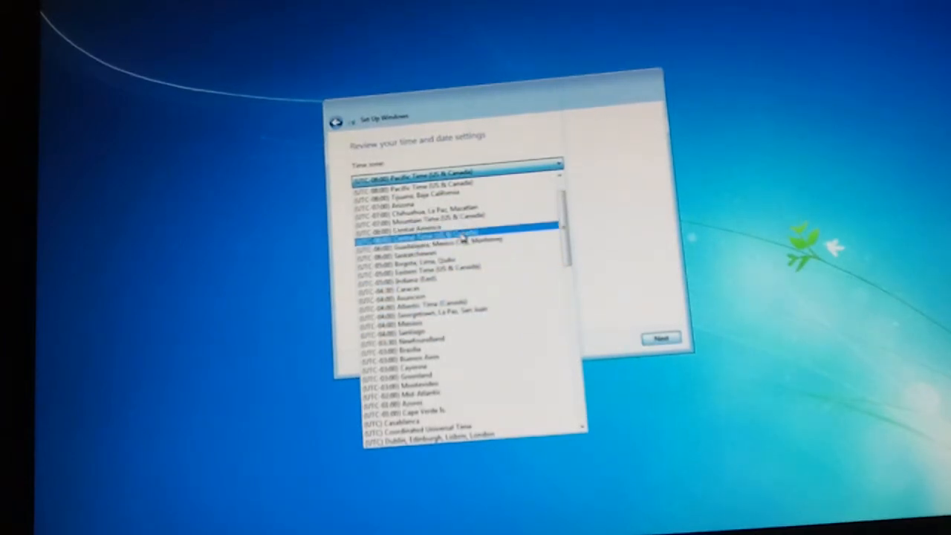
click(442, 239)
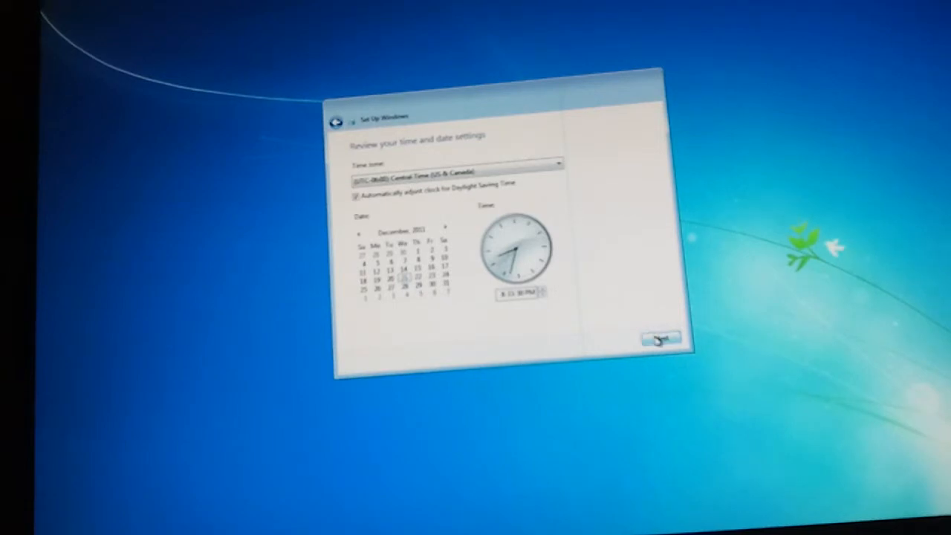
click(660, 339)
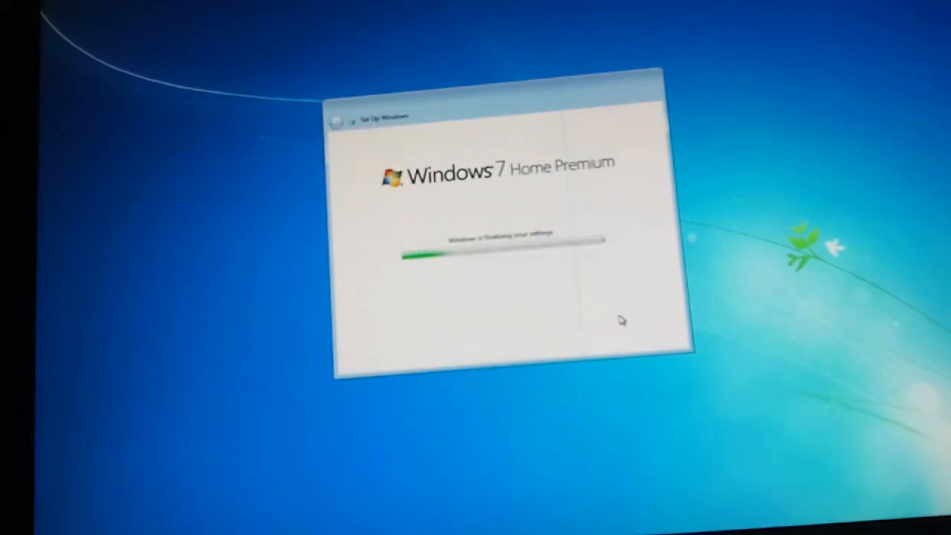